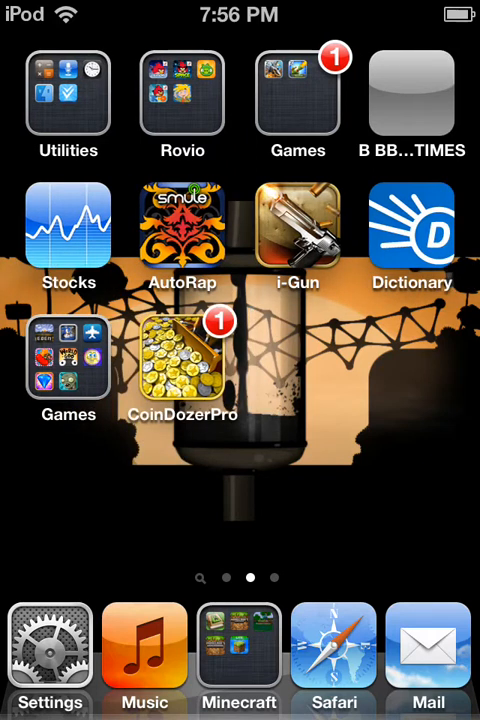
Launch Cydia from the home screen so it starts refreshing its sources.
{"action": "scroll", "scroll_direction": "left", "scroll_amount": 3}
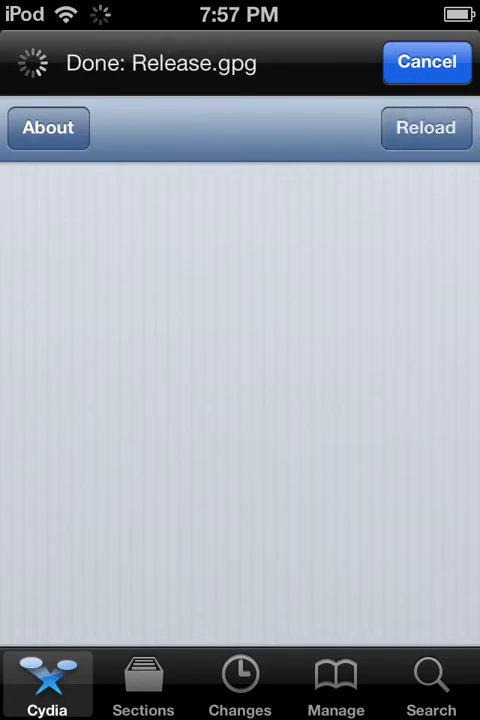
Show Cydia's Changes list with the new ModMyi and HackYouriPhone theme packages.
{"action": "left_click", "coordinate": [425, 127]}
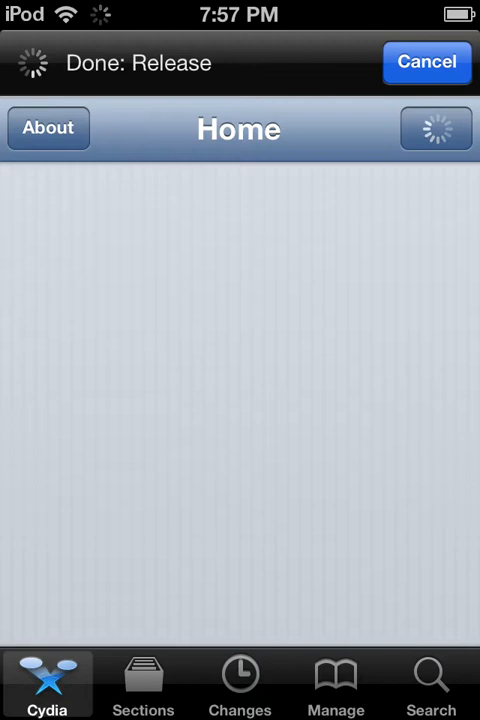
{"action": "left_click", "coordinate": [239, 685]}
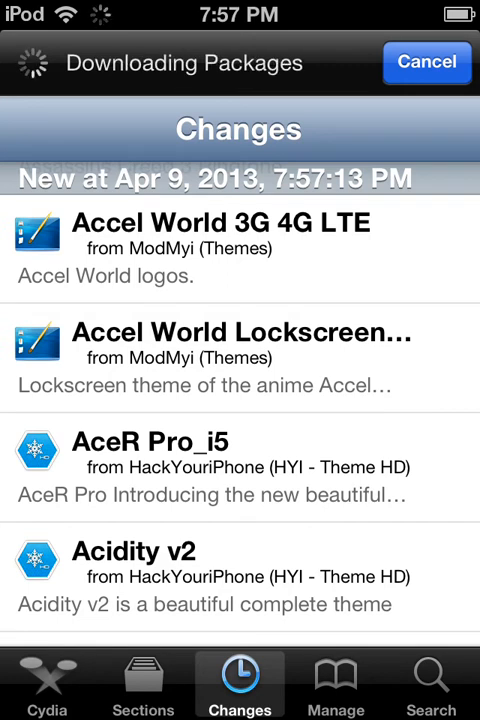
Browse the Siris - MyRepoSpace.com source's packages, then put Sources into edit mode.
{"action": "left_click", "coordinate": [336, 683]}
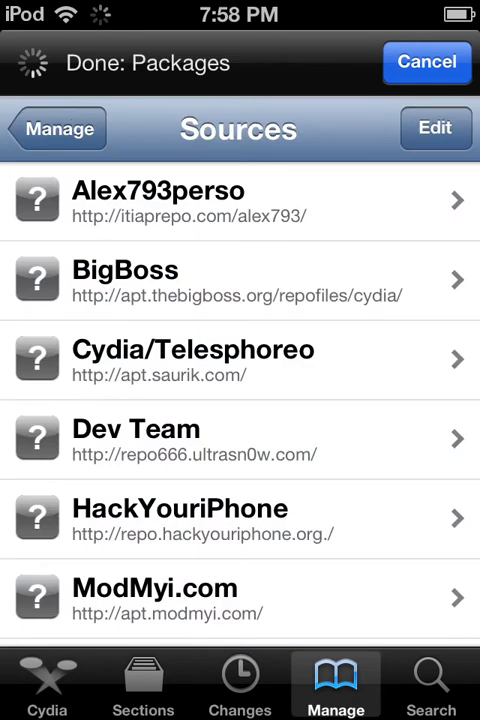
{"action": "scroll", "scroll_direction": "down", "scroll_amount": 3}
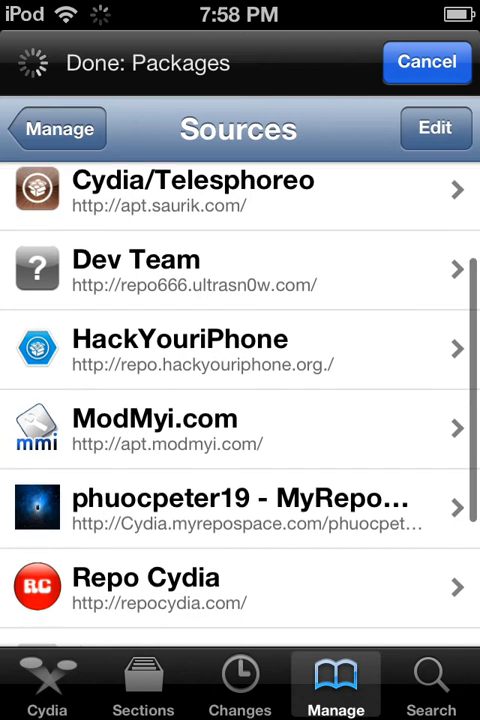
{"action": "scroll", "scroll_direction": "down", "scroll_amount": 3}
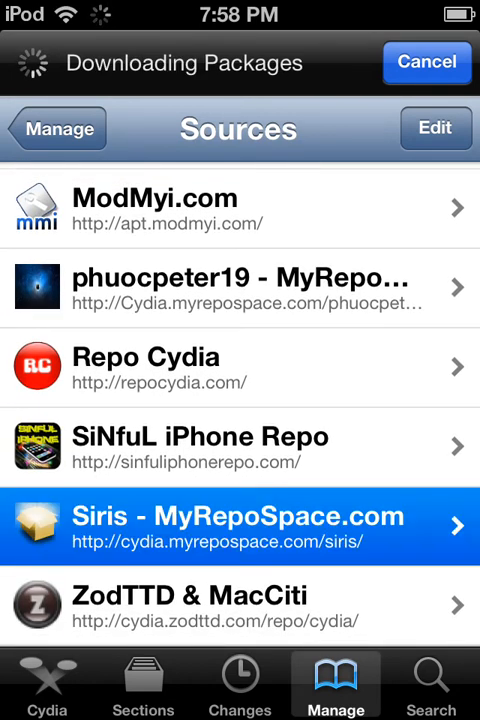
{"action": "left_click", "coordinate": [240, 525]}
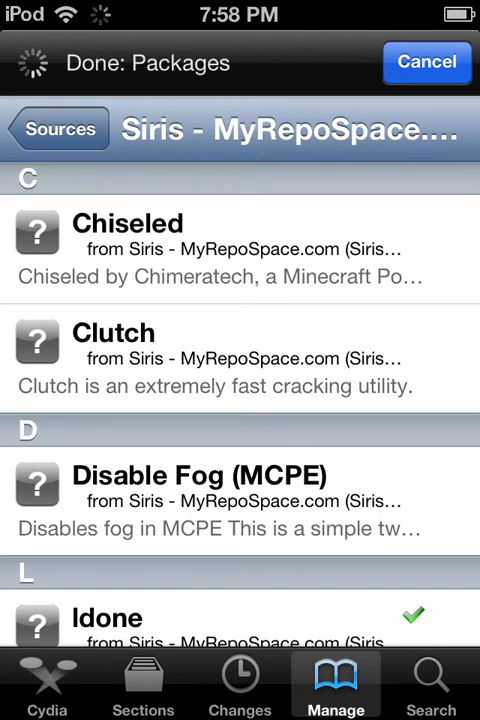
{"action": "left_click", "coordinate": [60, 129]}
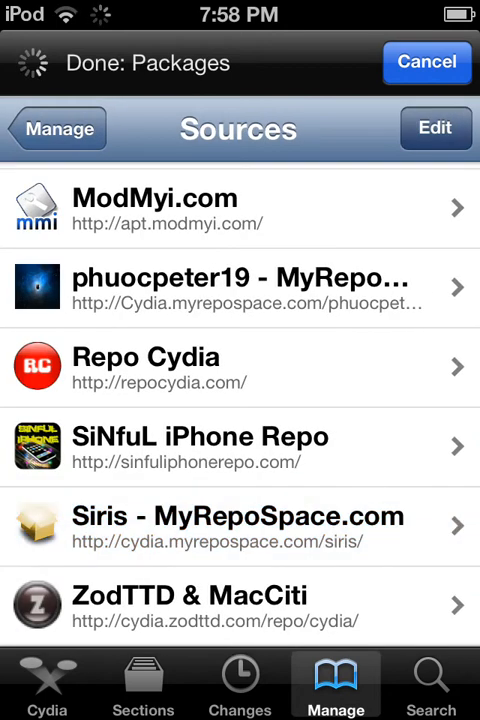
{"action": "left_click", "coordinate": [435, 128]}
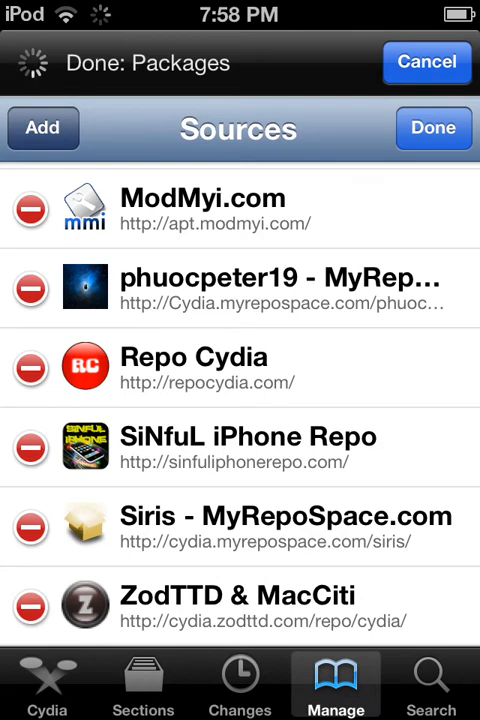
{"action": "left_click", "coordinate": [42, 128]}
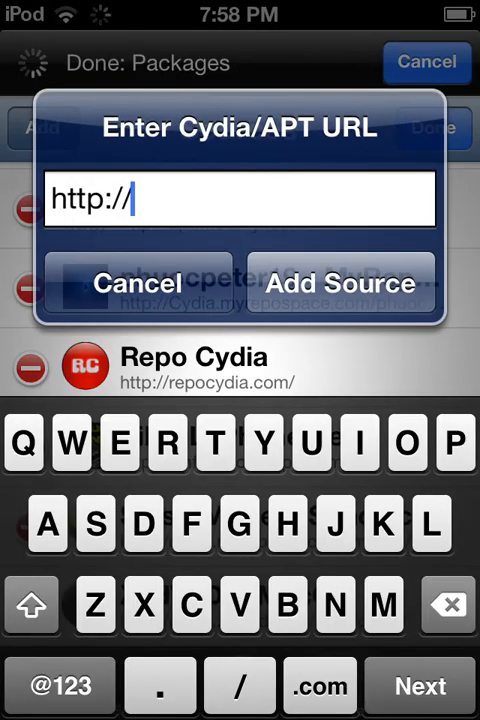
{"action": "type", "text": "cy"}
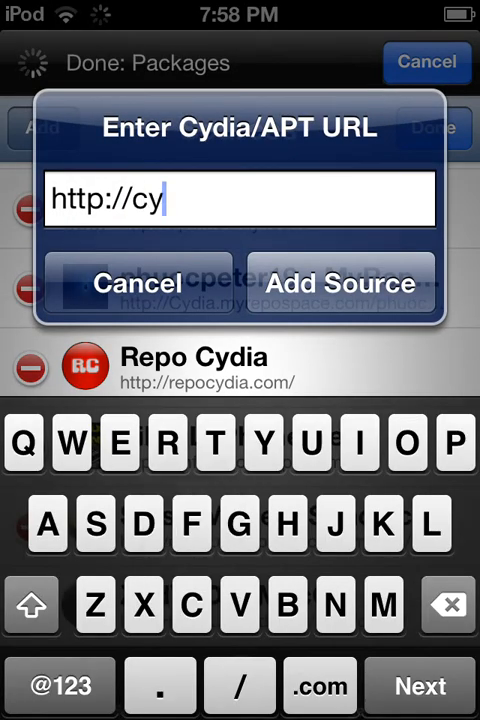
{"action": "type", "text": "dia"}
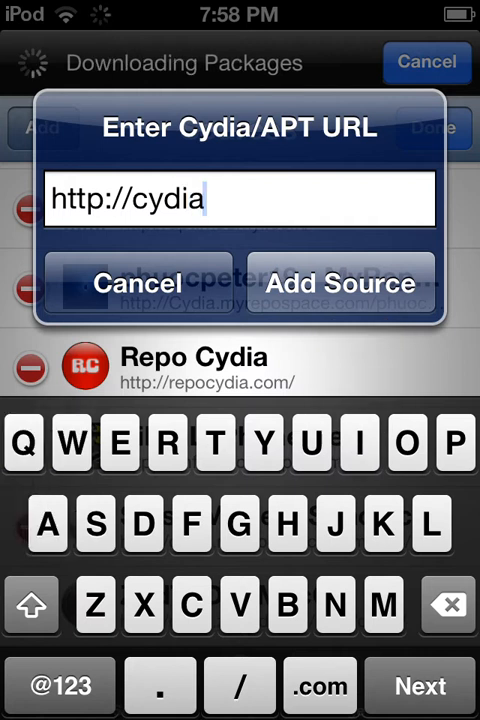
{"action": "type", "text": "."}
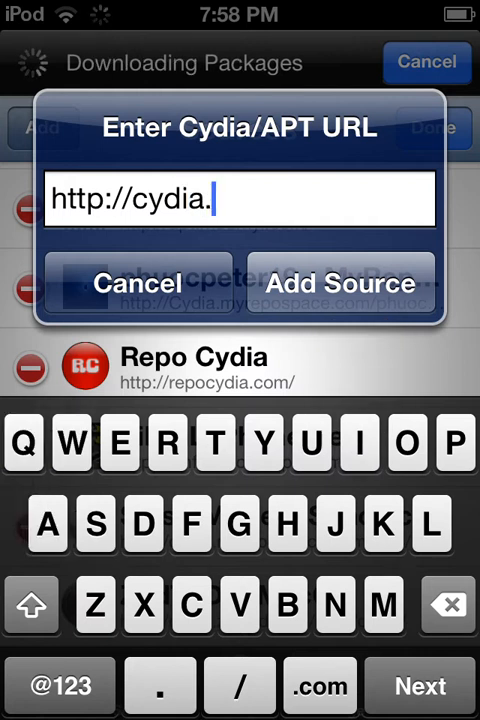
{"action": "left_click", "coordinate": [318, 685]}
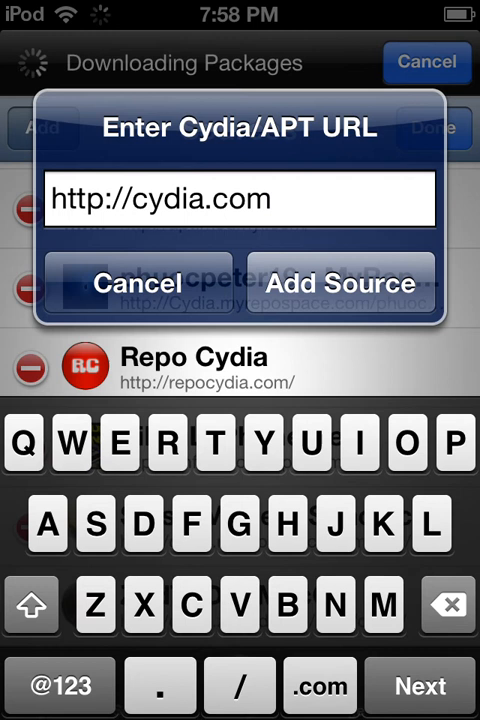
{"action": "left_click", "coordinate": [239, 685]}
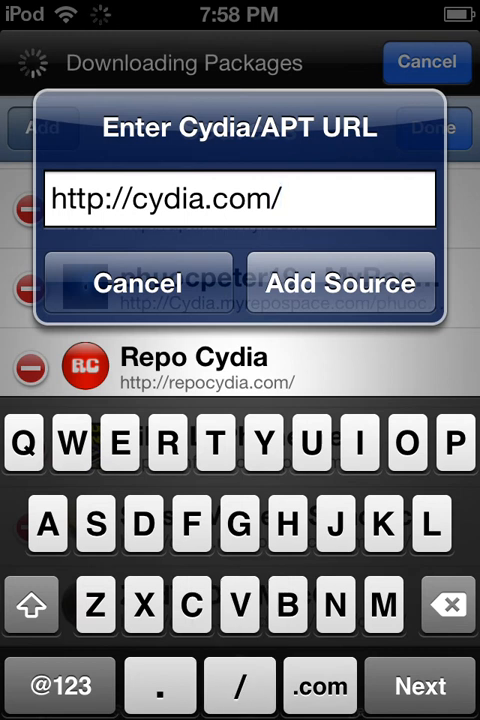
{"action": "type", "text": "my"}
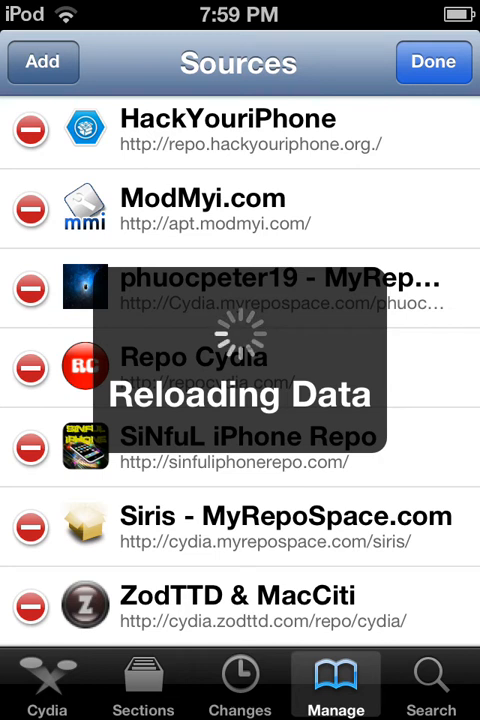
Start typing a new source address, then cancel the mistyped entry.
{"action": "left_click", "coordinate": [42, 62]}
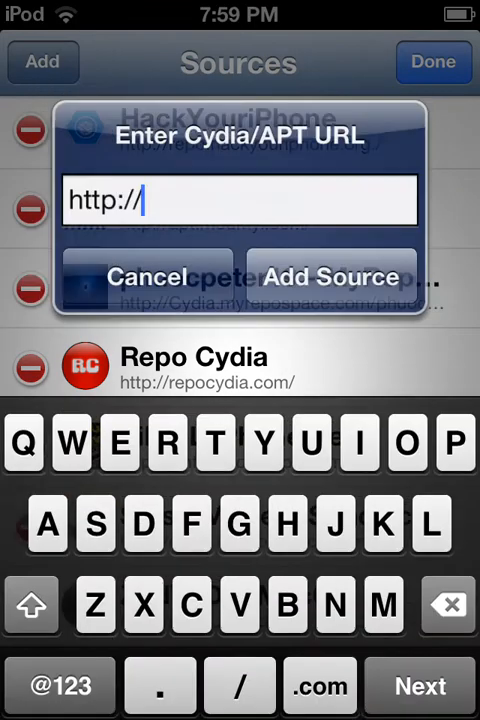
{"action": "type", "text": "cydia.com."}
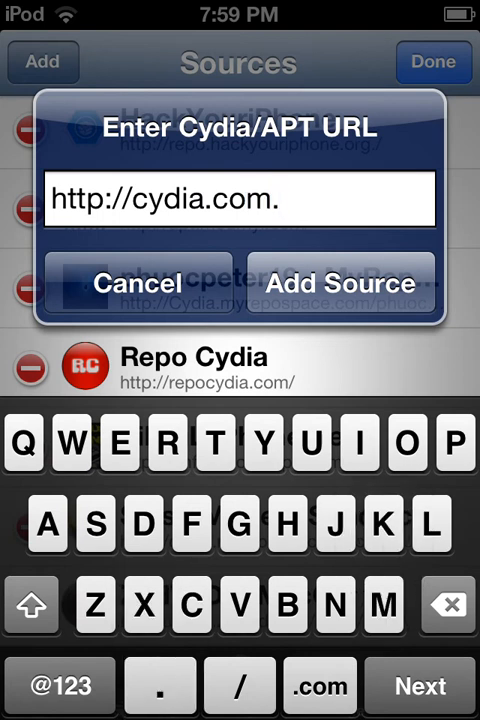
{"action": "type", "text": "myrepo"}
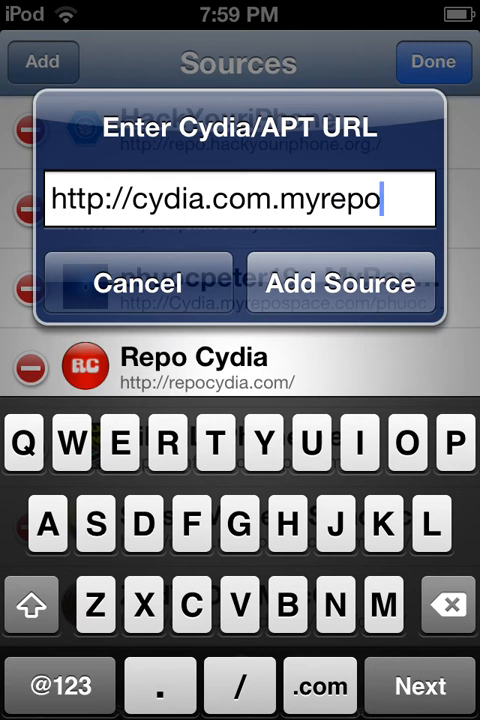
{"action": "type", "text": "space"}
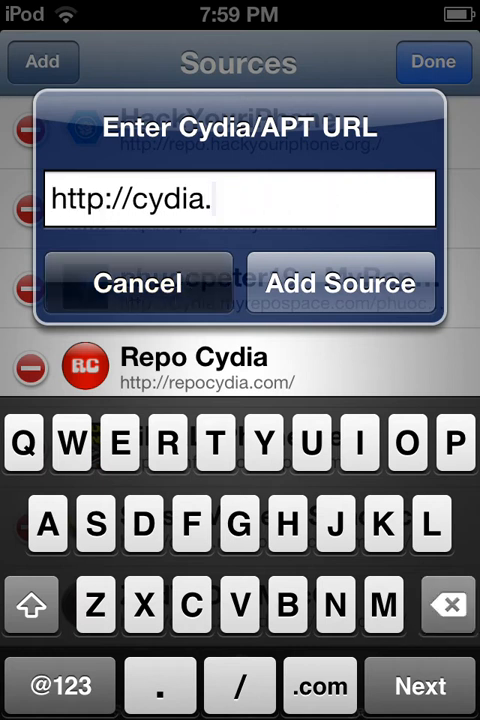
{"action": "left_click", "coordinate": [137, 283]}
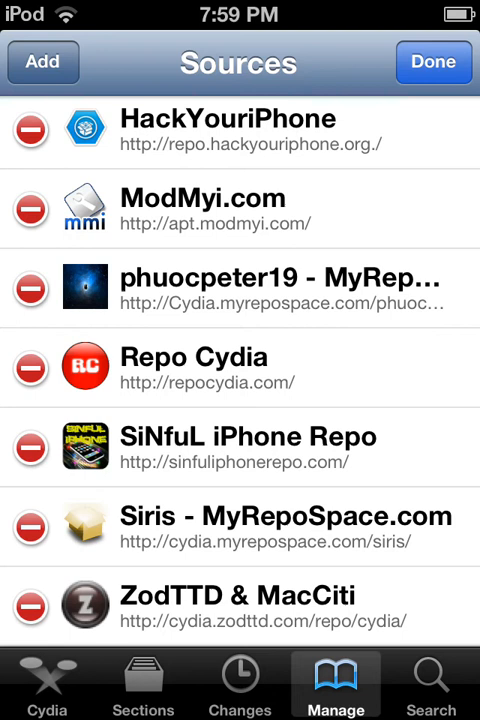
{"action": "left_click", "coordinate": [42, 62]}
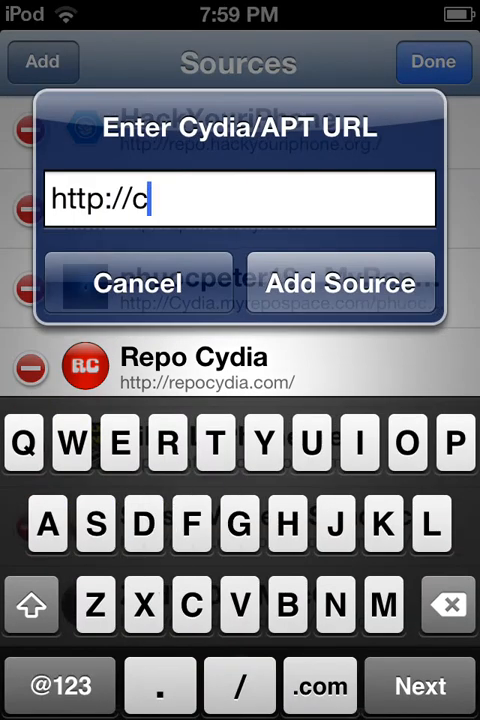
{"action": "type", "text": "ydia"}
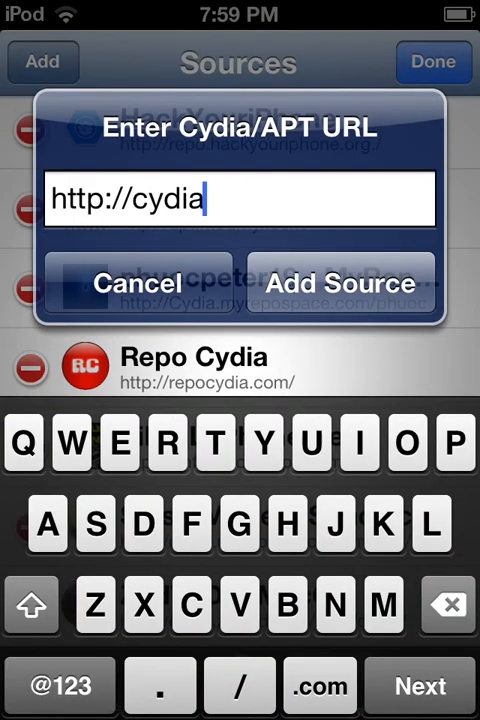
{"action": "type", "text": "."}
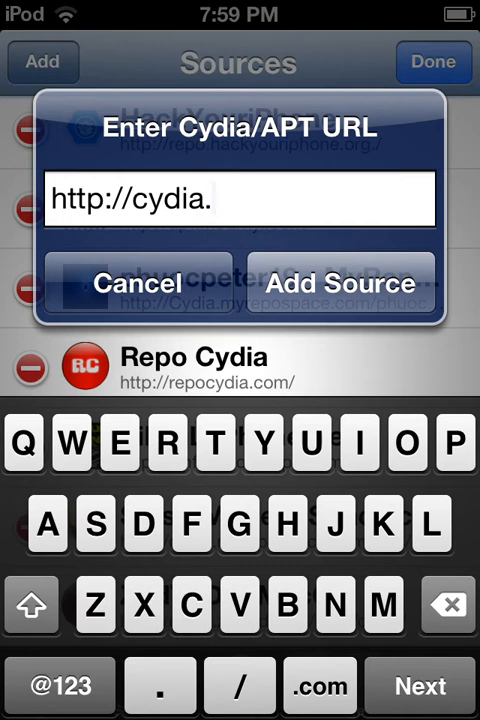
{"action": "type", "text": "myrepospace.com/sir"}
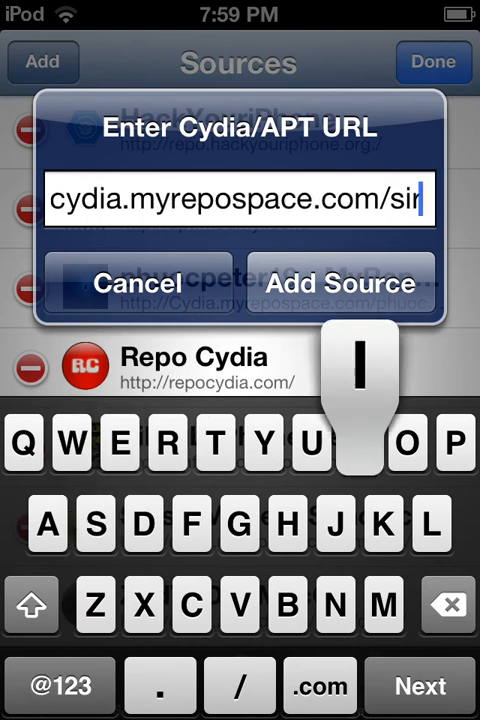
{"action": "type", "text": "i"}
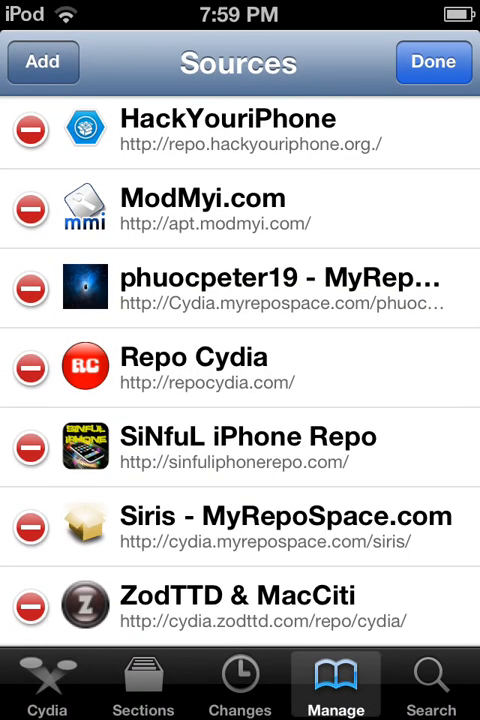
Leave edit mode and open Siris - MyRepoSpace.com to find the installed MCPE Patch.
{"action": "left_click", "coordinate": [42, 62]}
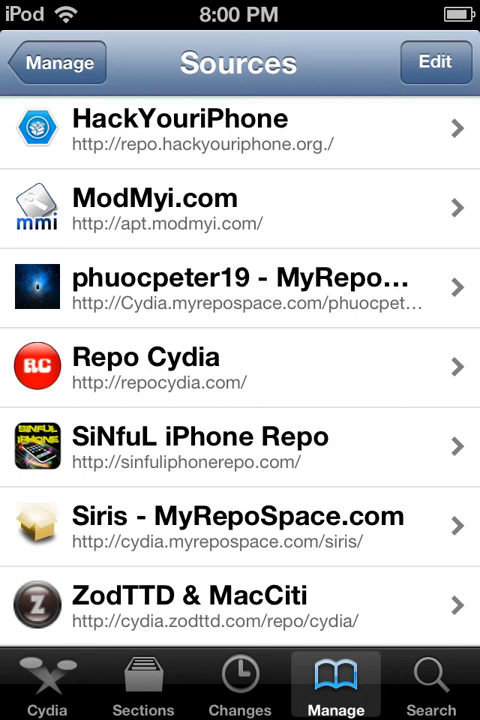
{"action": "left_click", "coordinate": [240, 527]}
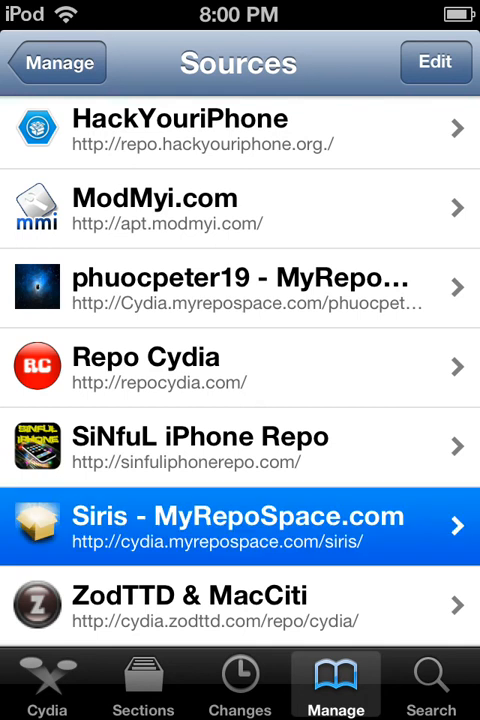
{"action": "left_click", "coordinate": [240, 527]}
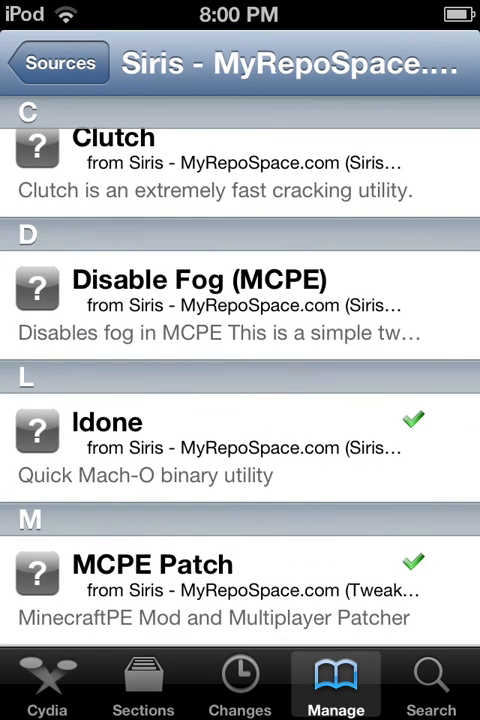
{"action": "scroll", "scroll_direction": "down", "scroll_amount": 3}
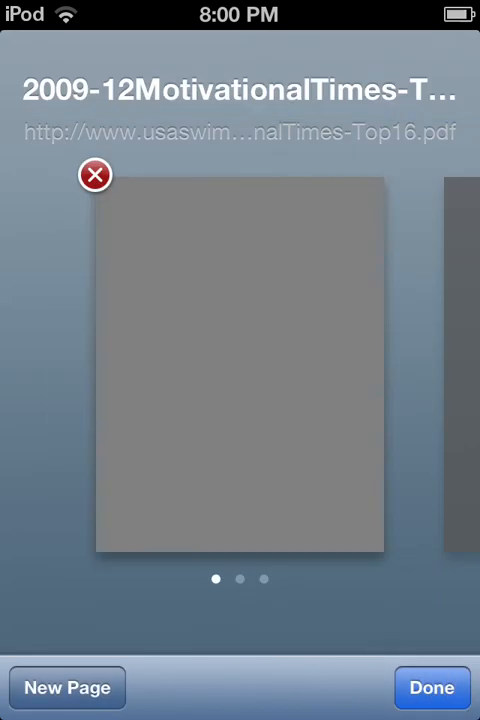
Open the Minecraft folder in the dock and launch MCPEPatch.
{"action": "scroll", "scroll_direction": "left", "scroll_amount": 3}
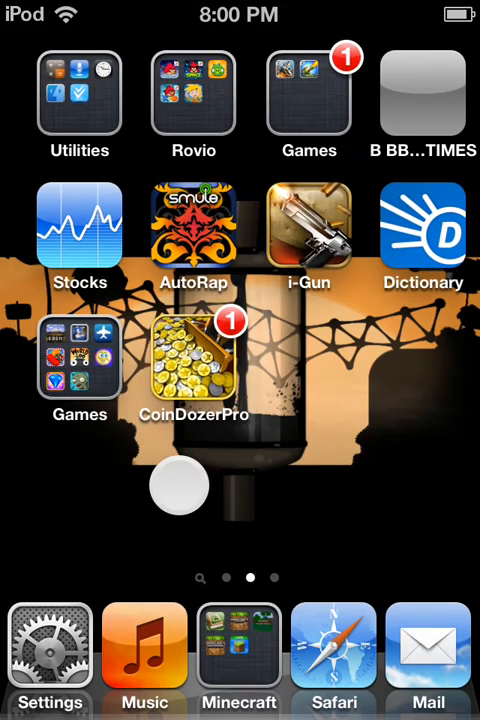
{"action": "left_click", "coordinate": [239, 650]}
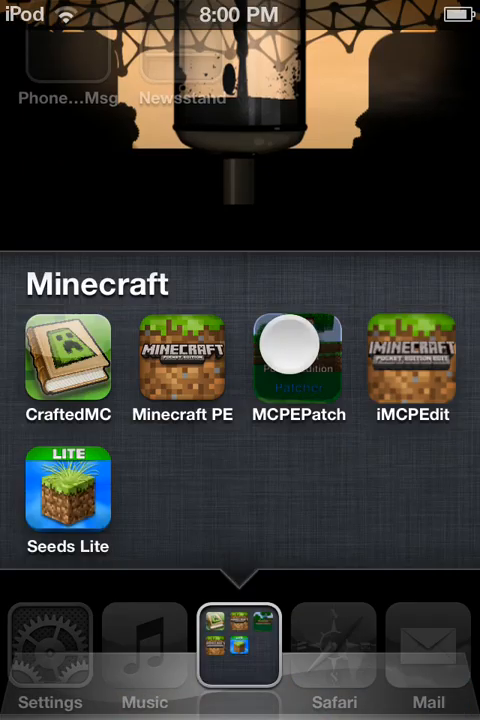
{"action": "left_click", "coordinate": [299, 357]}
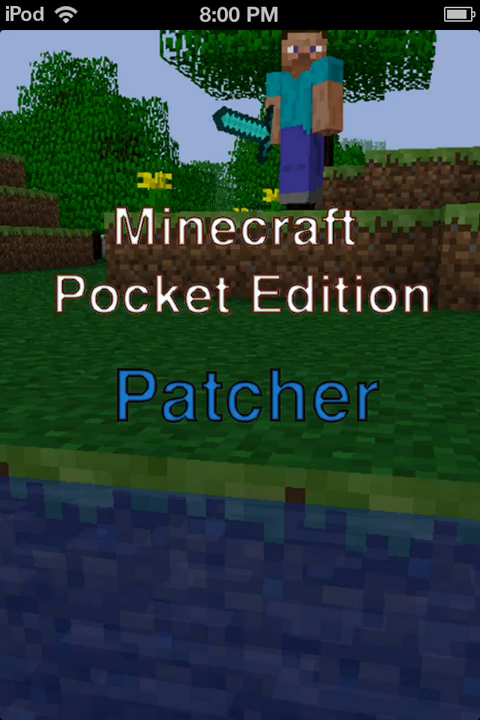
Pass the splash screen and view Super Tool, No Bow Charge and Player Nametags as patched.
{"action": "left_click", "coordinate": [240, 400]}
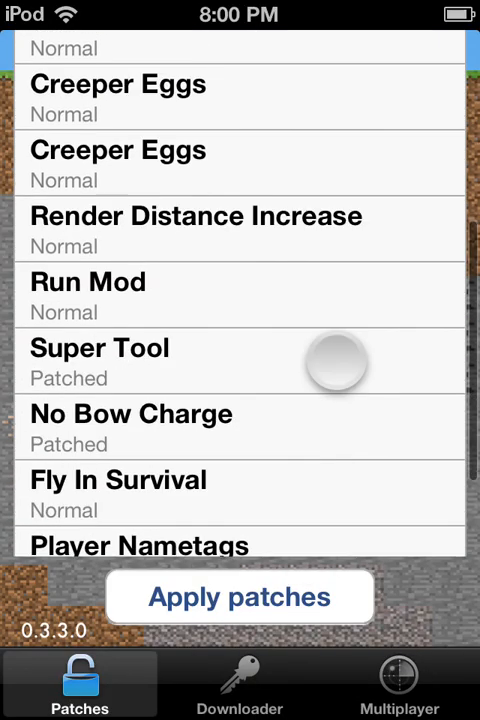
{"action": "scroll", "scroll_direction": "up", "scroll_amount": 3}
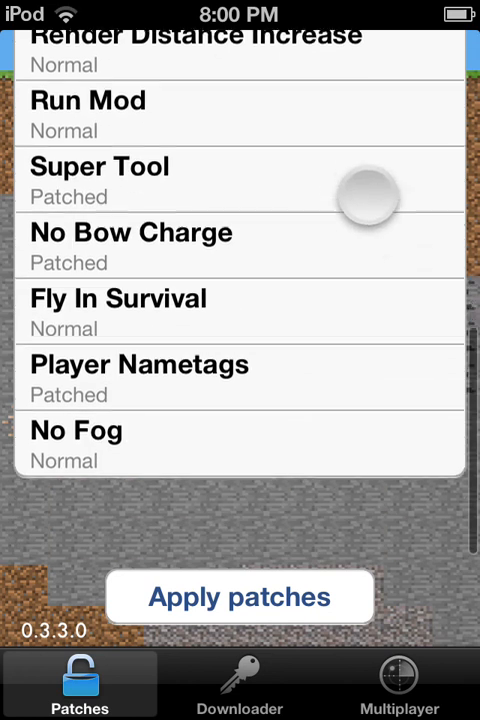